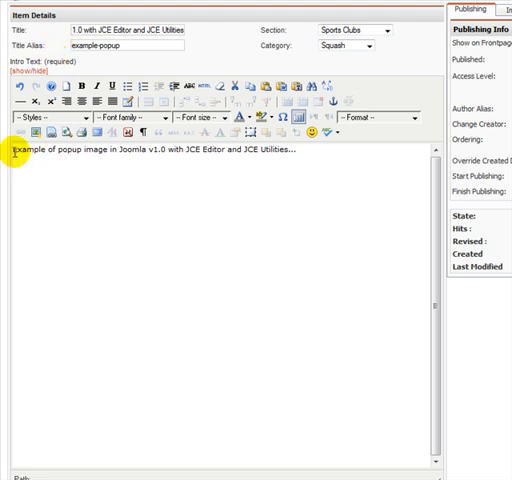
pyautogui.moveTo(37, 135)
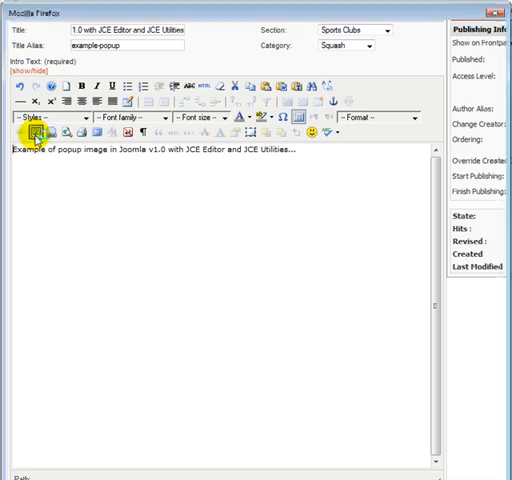
# Open the JCE image manager with its upload form ready.
pyautogui.click(38, 131)
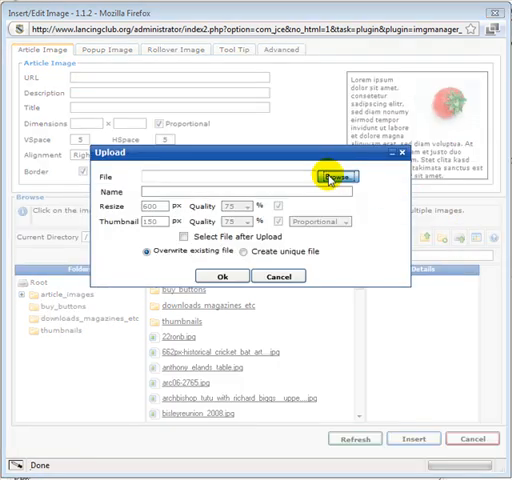
# Upload seamus.jpg from the computer to the site's images.
pyautogui.click(335, 177)
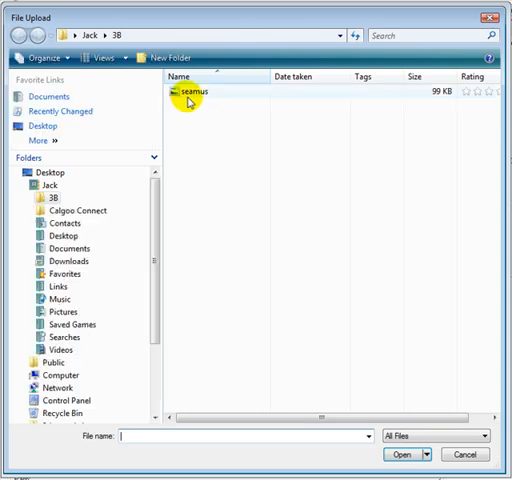
pyautogui.click(402, 454)
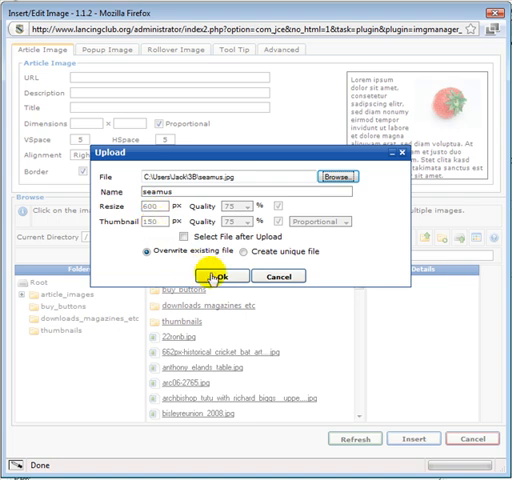
pyautogui.click(223, 276)
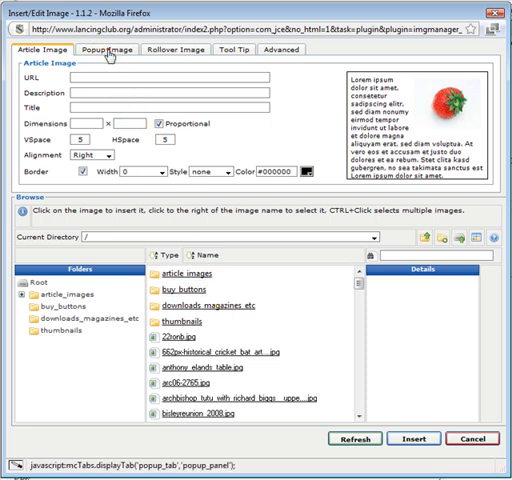
# Enable the popup image using seamus.jpg and accept its associated thumbnail.
pyautogui.click(116, 56)
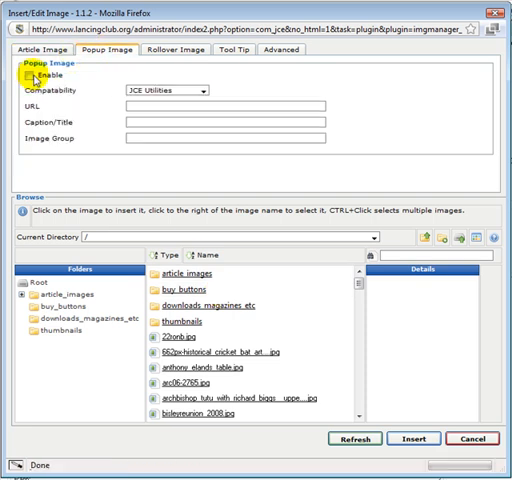
pyautogui.click(27, 78)
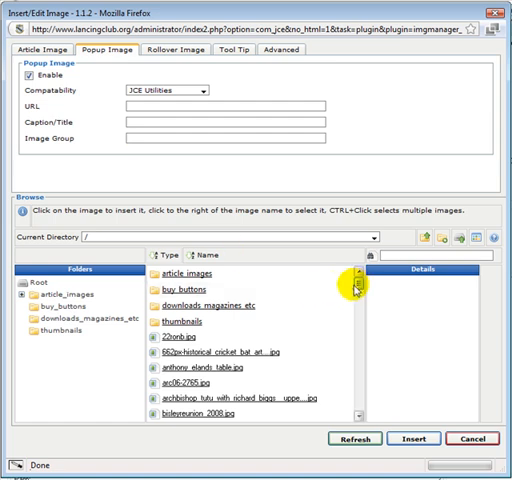
pyautogui.scroll(-3)
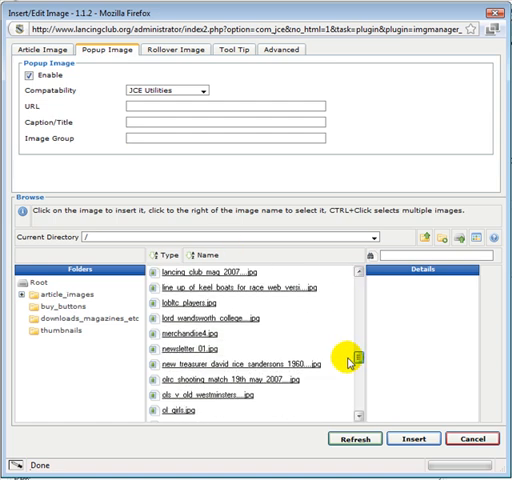
pyautogui.scroll(-3)
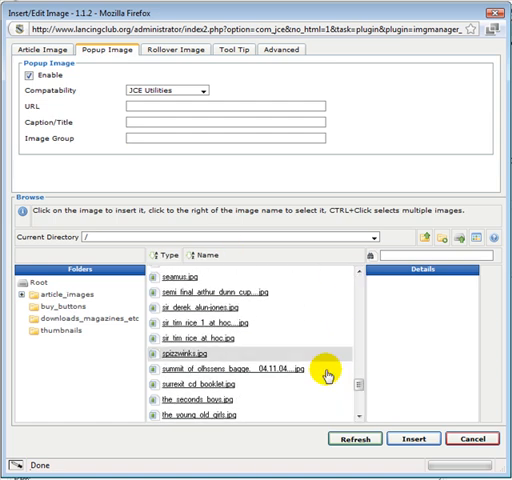
pyautogui.click(188, 277)
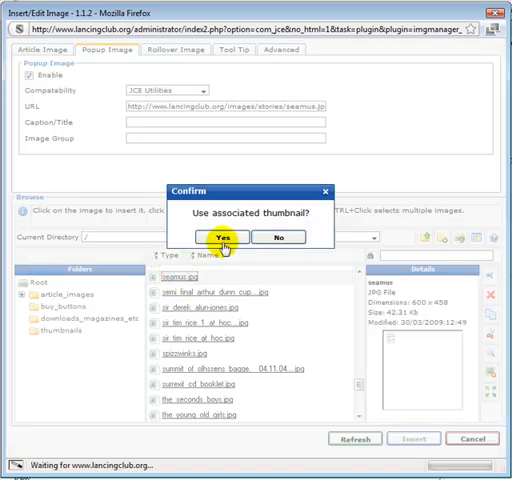
pyautogui.click(222, 236)
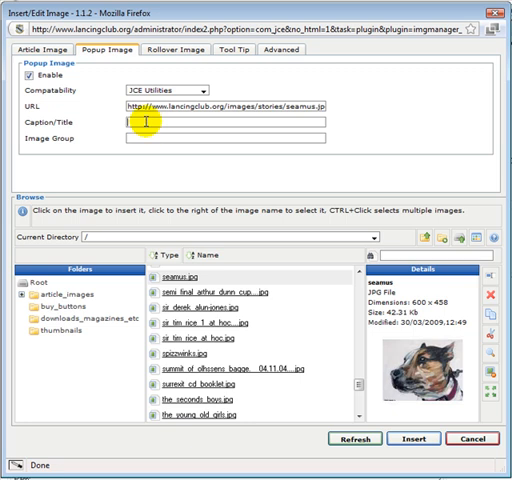
# Caption the popup 'Photo of a dog...' and set image group 'dogpics'.
pyautogui.write('PN')
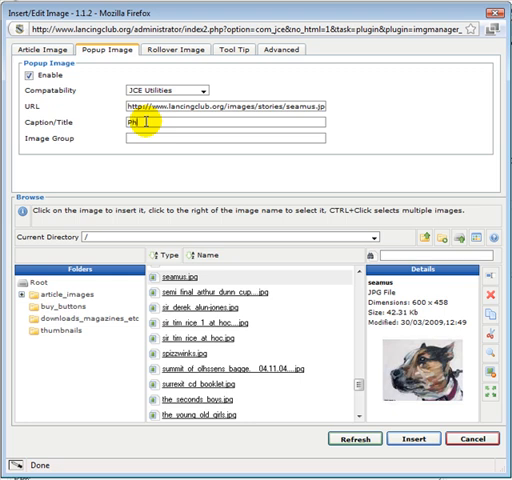
pyautogui.write('Photo of a dog...')
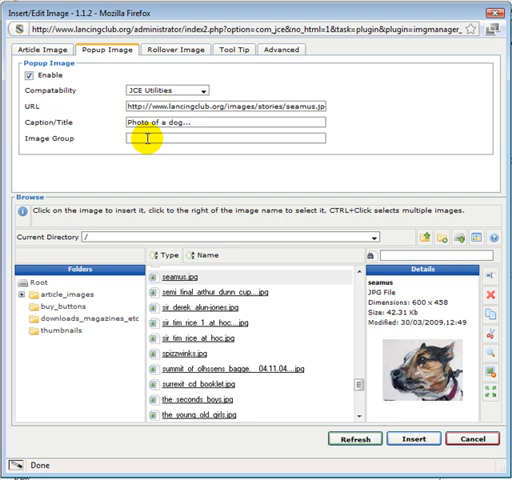
pyautogui.write('dogpics')
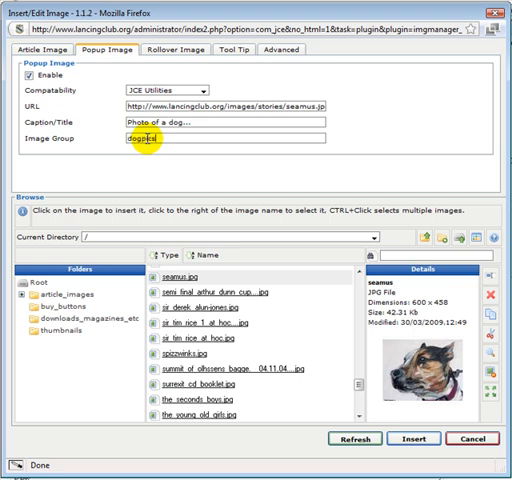
pyautogui.click(55, 52)
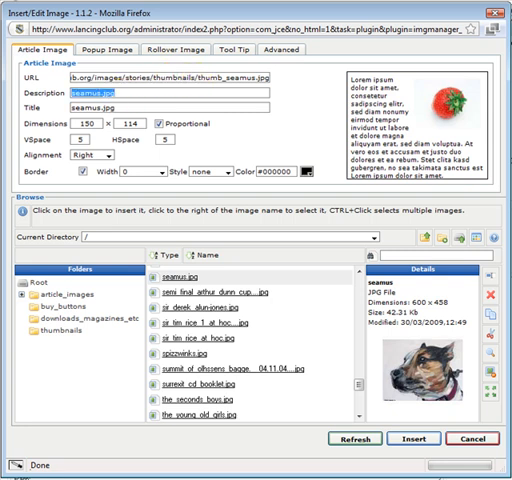
# Enter 'photo of dog' as the thumbnail's description and title.
pyautogui.write('photo of dog')
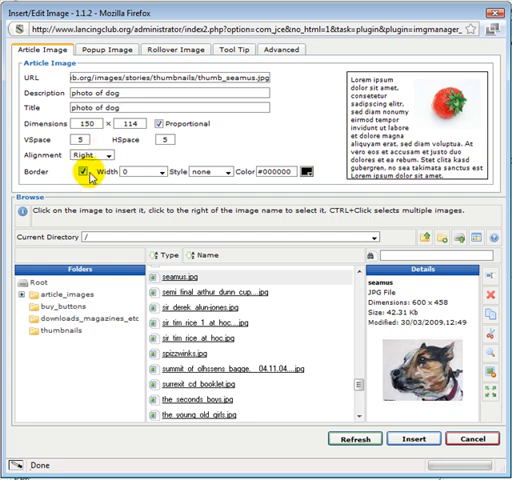
pyautogui.moveTo(211, 177)
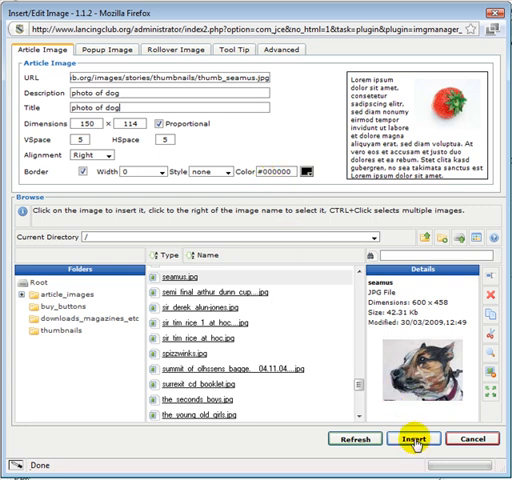
pyautogui.click(403, 435)
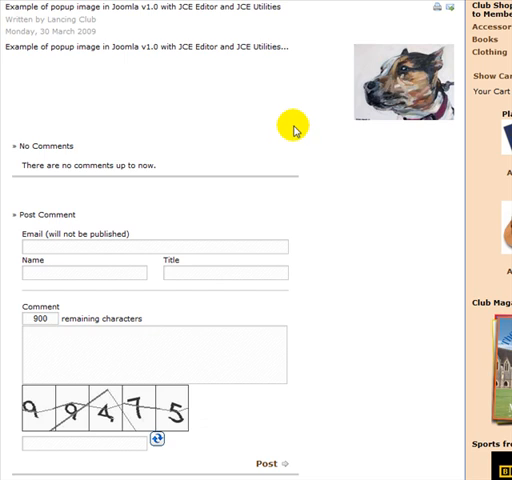
pyautogui.moveTo(401, 85)
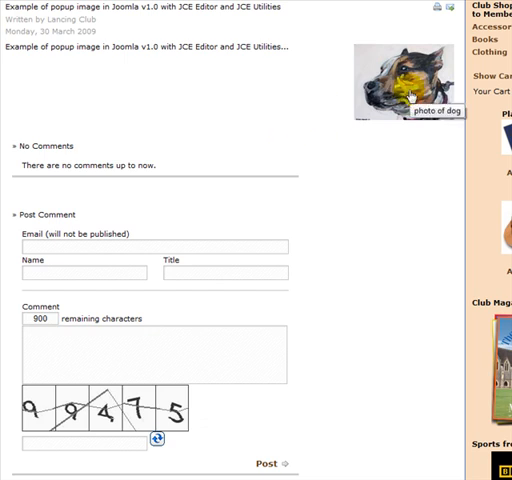
# Open the dog thumbnail's popup on the live article page.
pyautogui.click(405, 85)
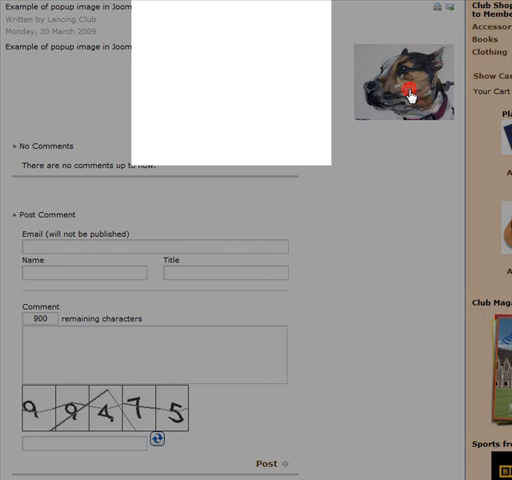
# View the 'Photo of a dog...' popup image, then close it.
pyautogui.click(407, 90)
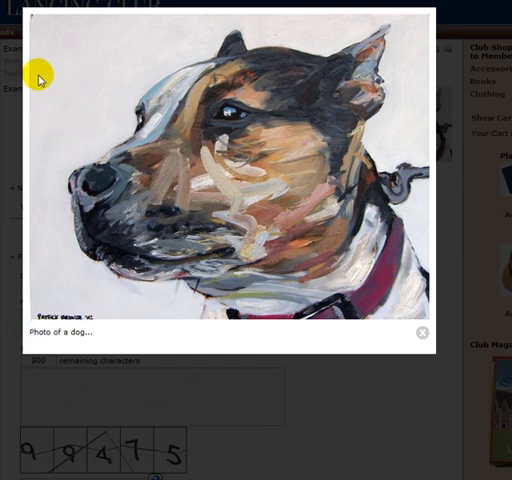
pyautogui.moveTo(60, 120)
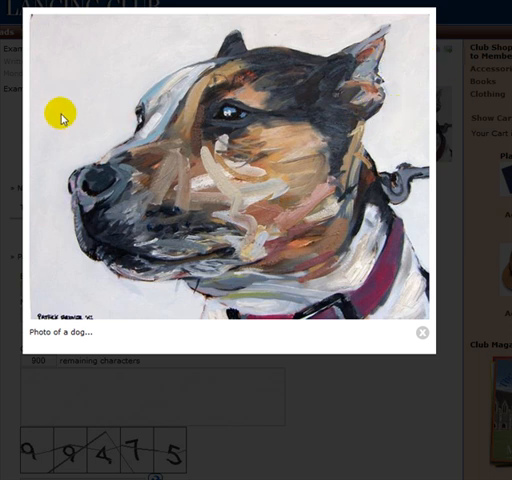
pyautogui.moveTo(455, 297)
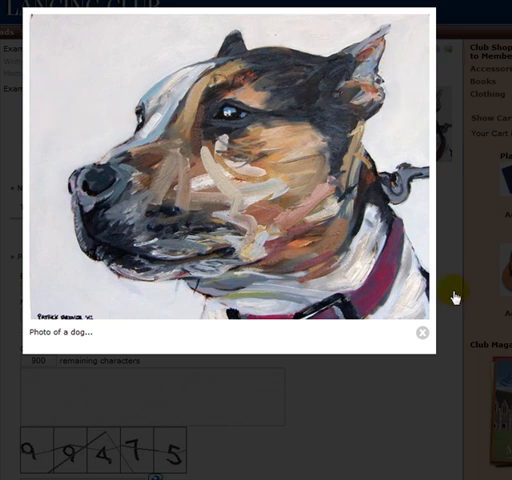
pyautogui.click(421, 332)
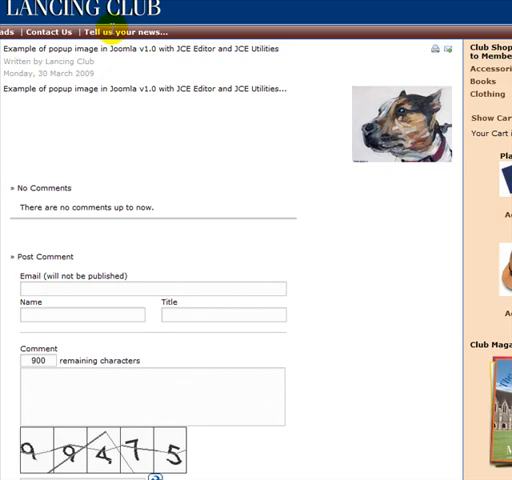